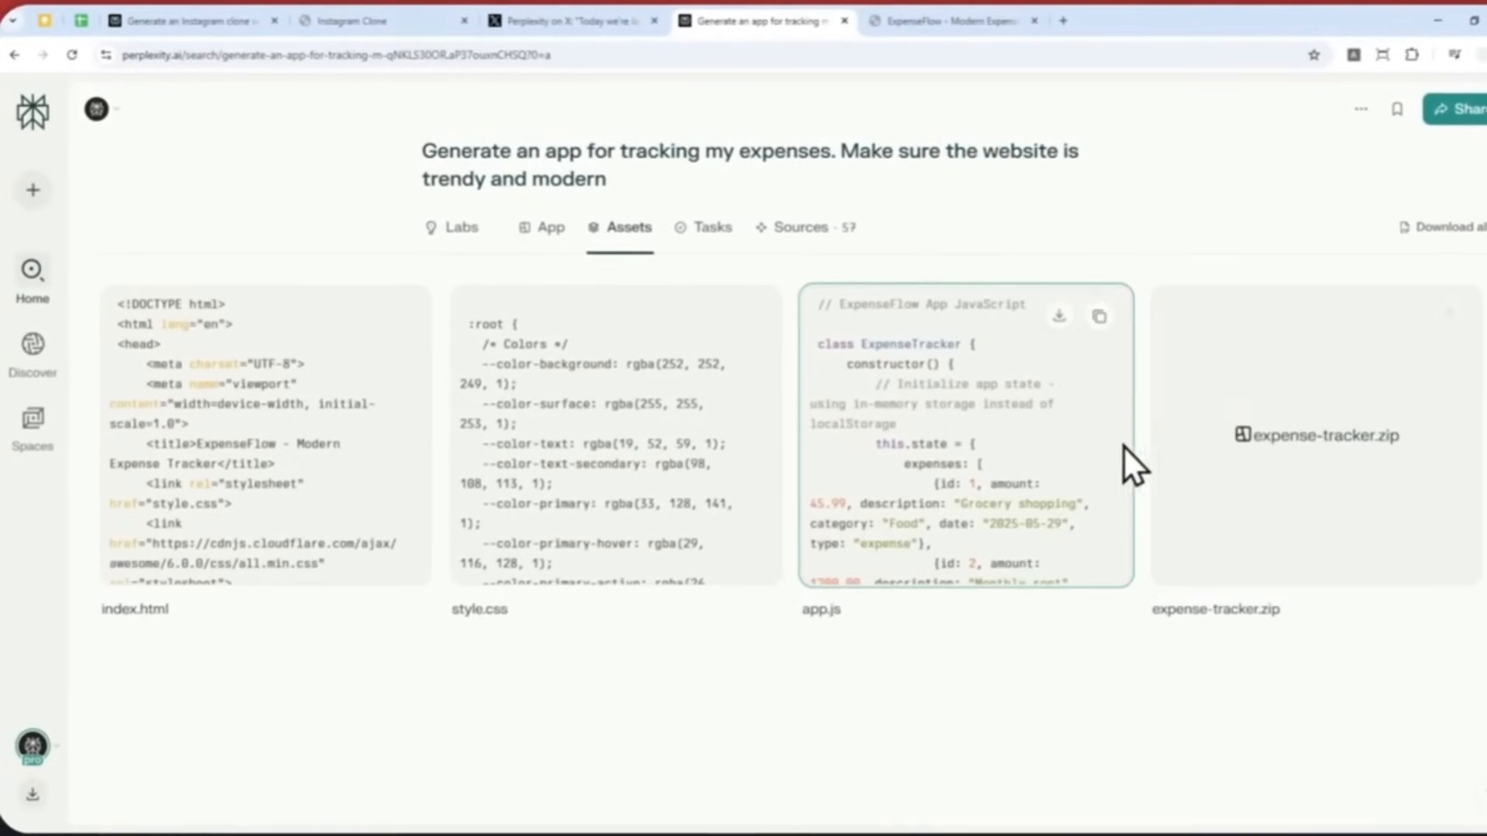
mouse_move(1119, 426)
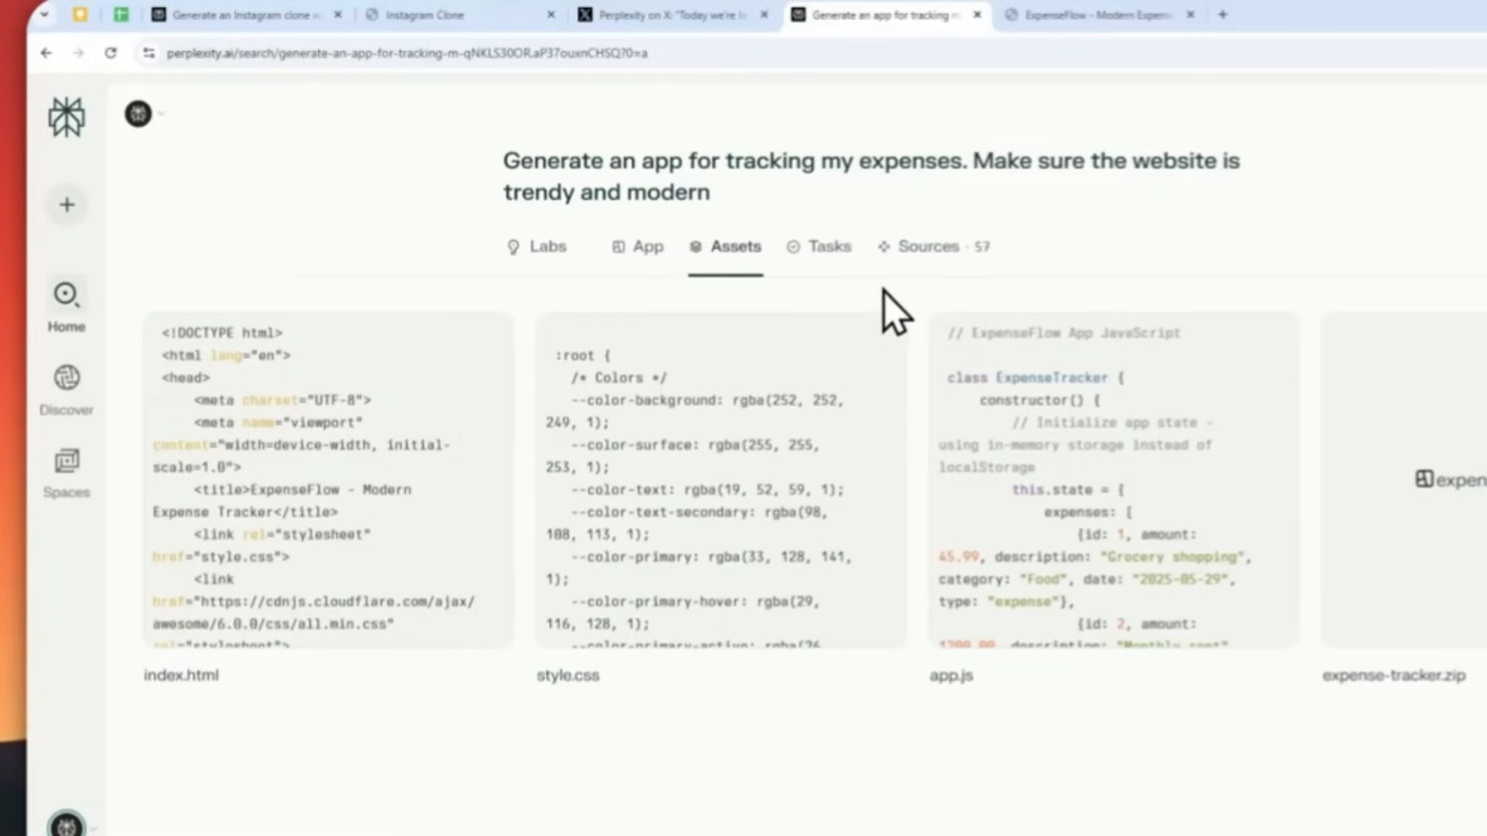
mouse_move(787, 360)
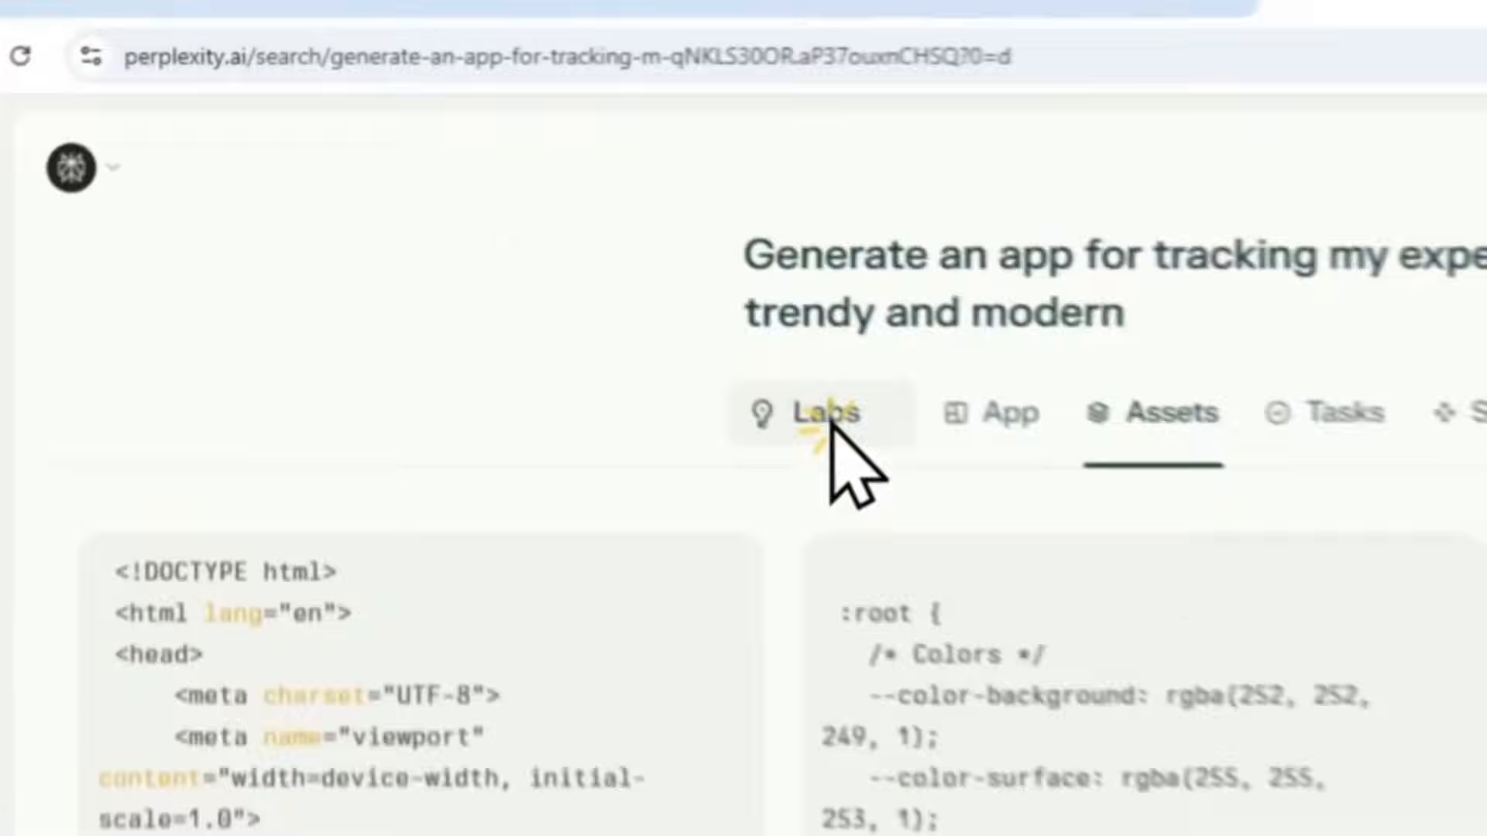
Step: Switch from the generated expense-tracker files to the Labs overview with its source links
left_click(825, 414)
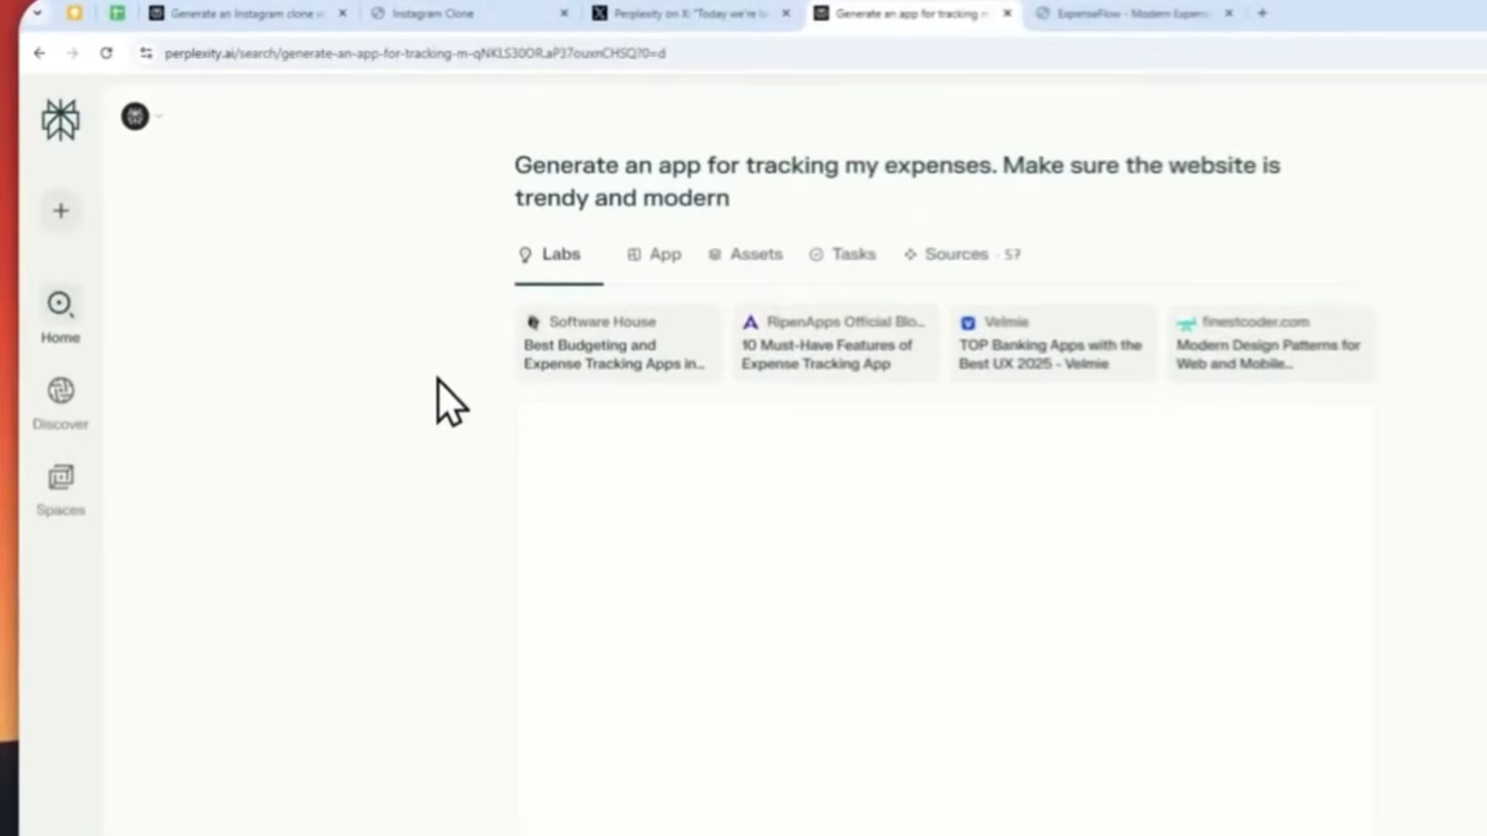